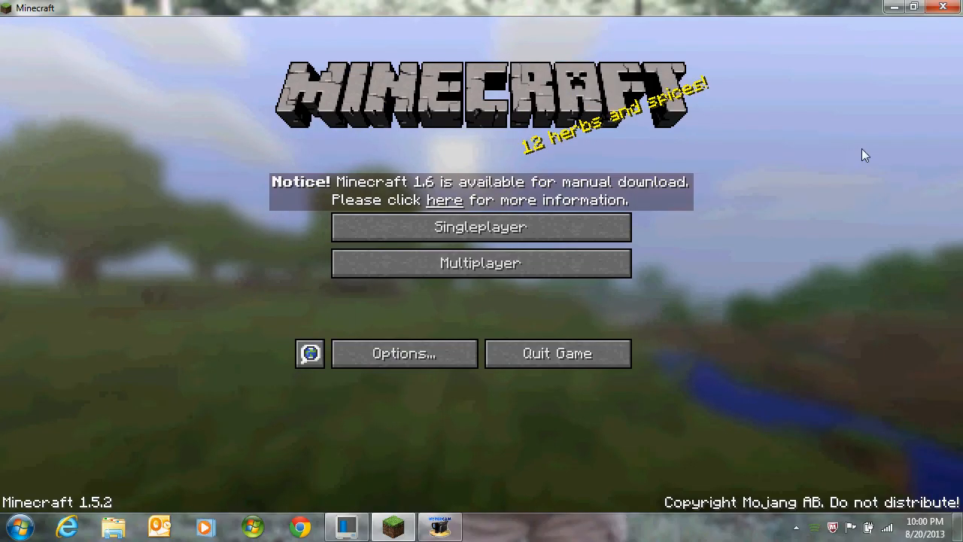
mouse_move(817, 202)
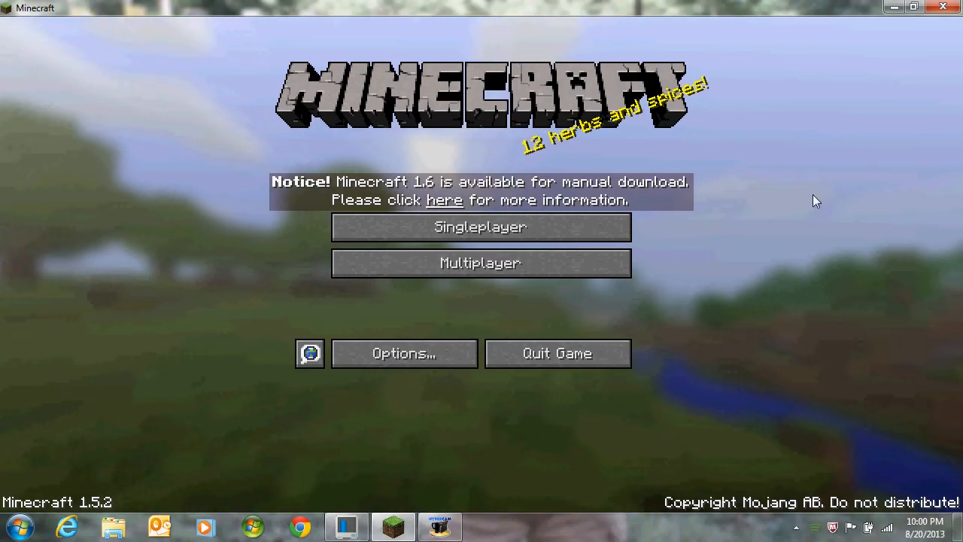
mouse_move(538, 227)
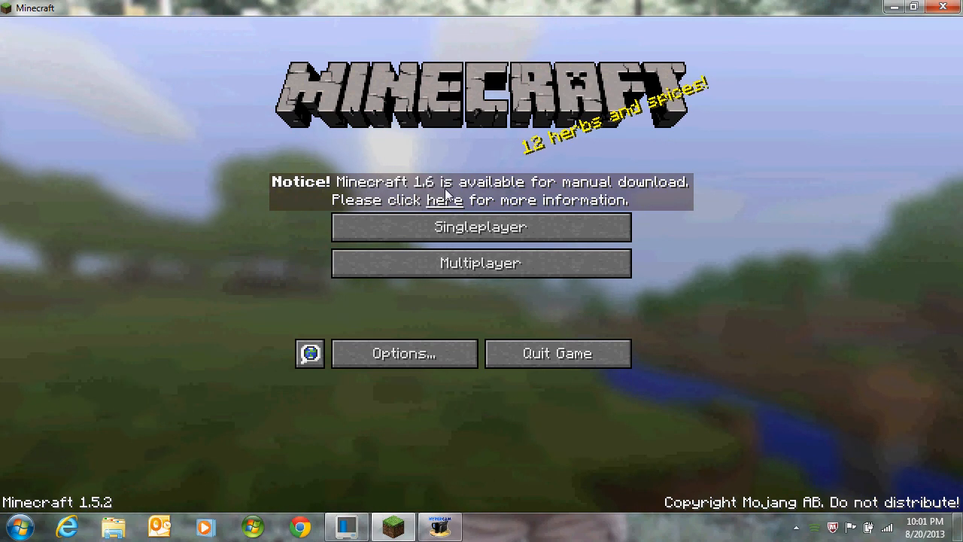
Step: Load the MAZE world from the Singleplayer world list
click(480, 227)
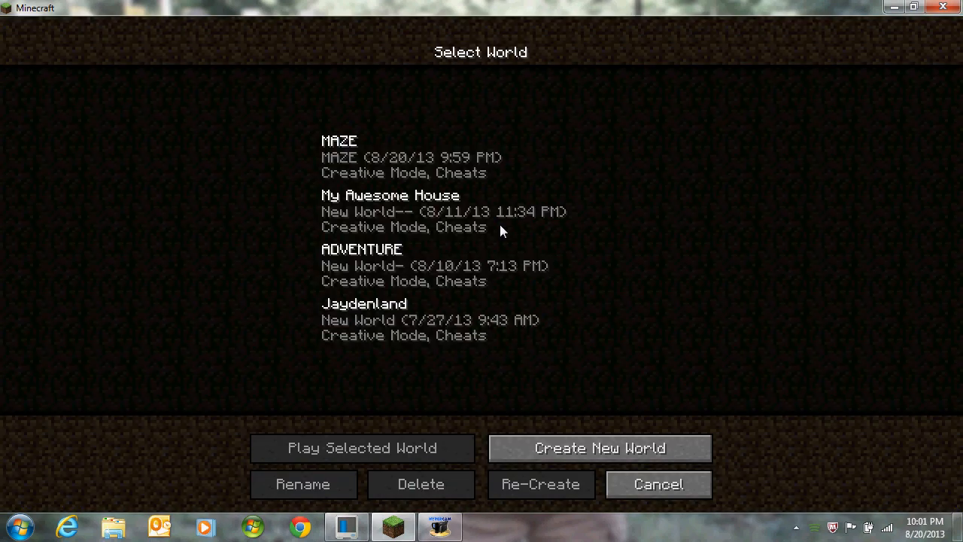
click(363, 448)
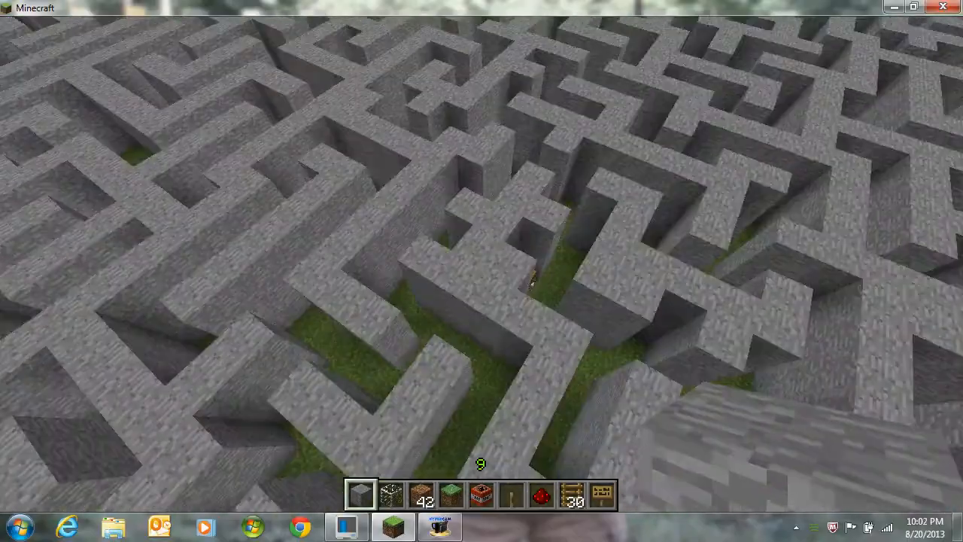
mouse_move(482, 271)
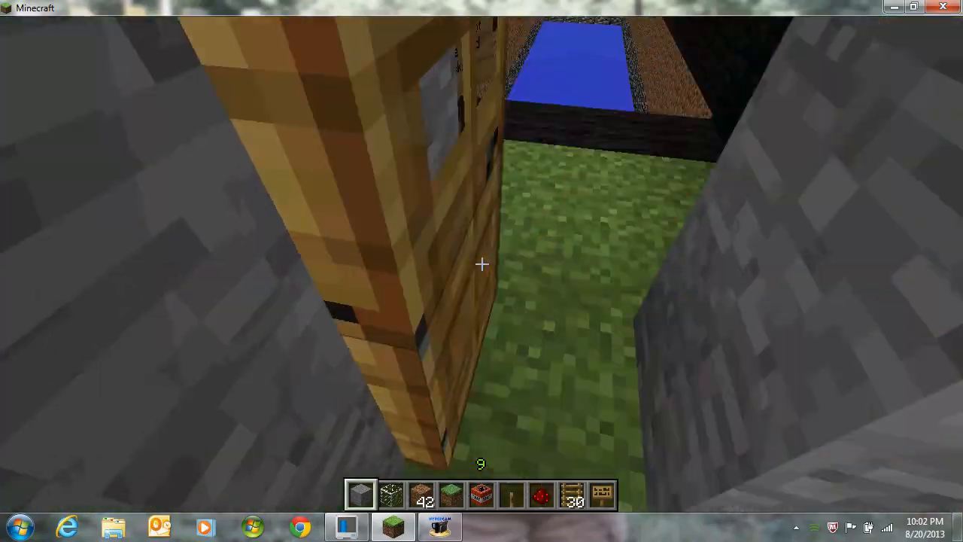
mouse_move(482, 264)
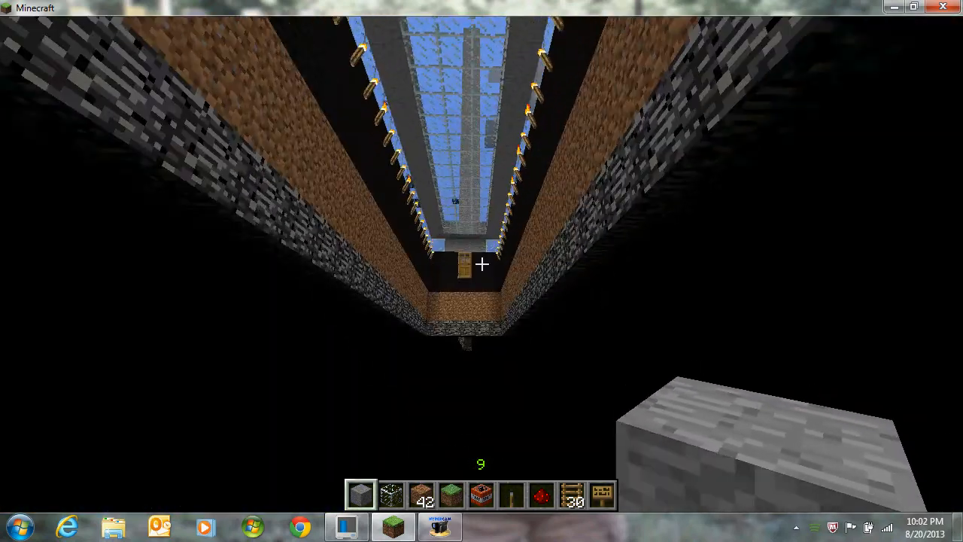
mouse_move(482, 271)
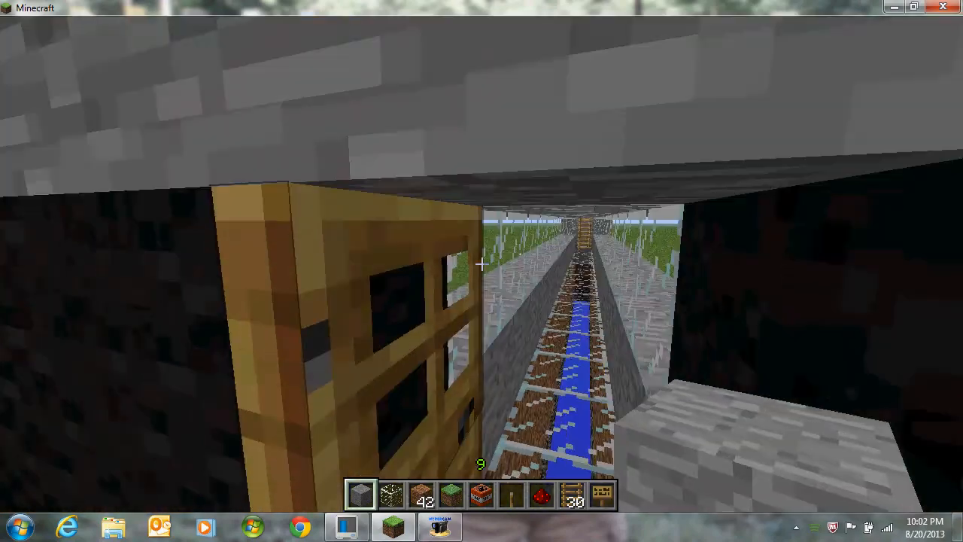
mouse_move(482, 264)
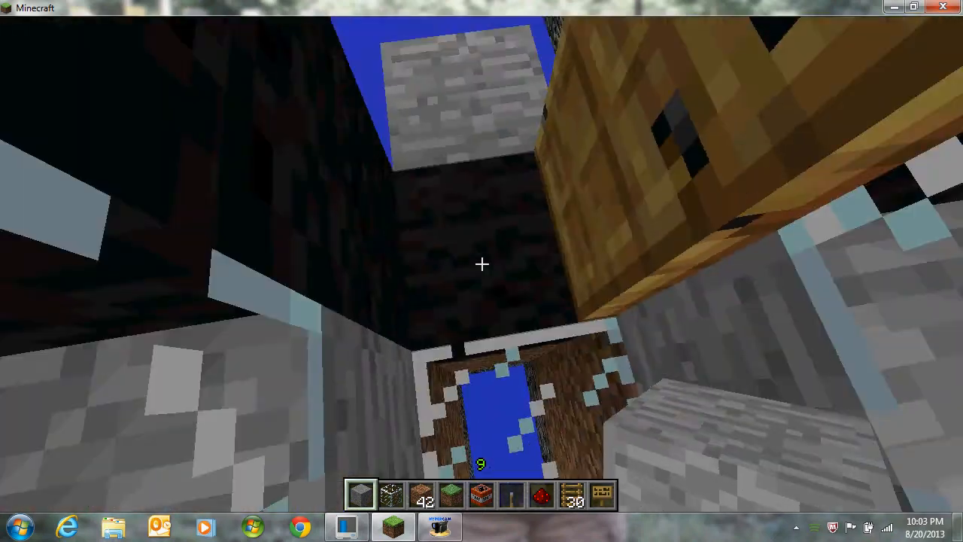
mouse_move(481, 271)
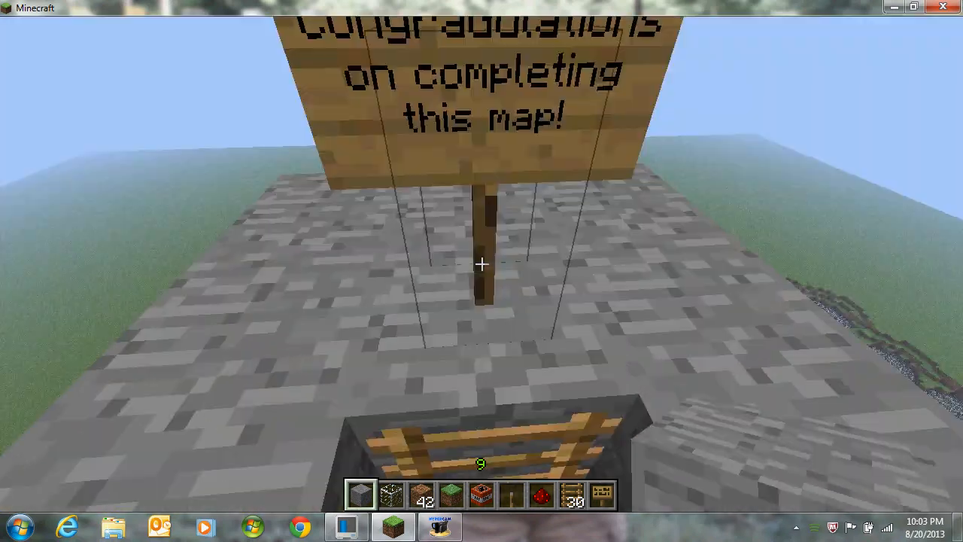
mouse_move(481, 263)
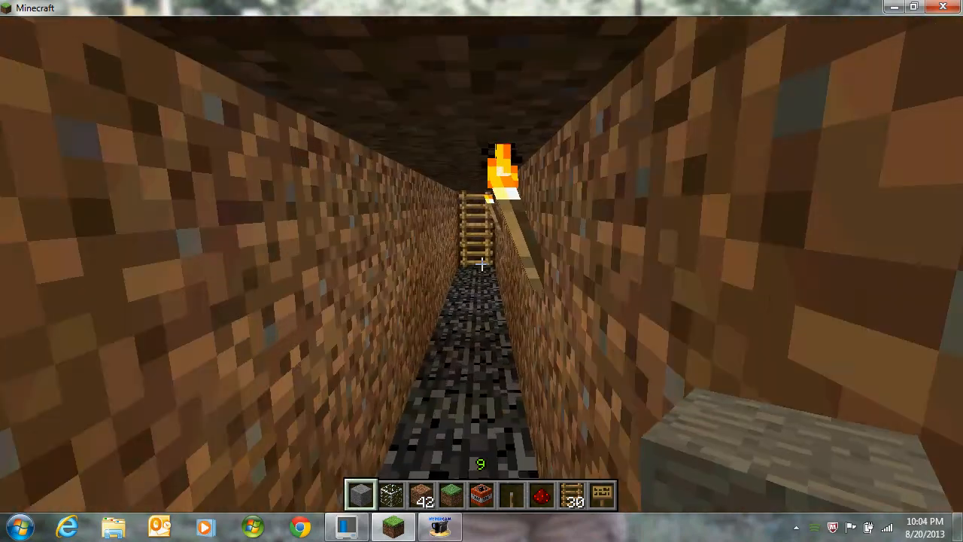
mouse_move(481, 264)
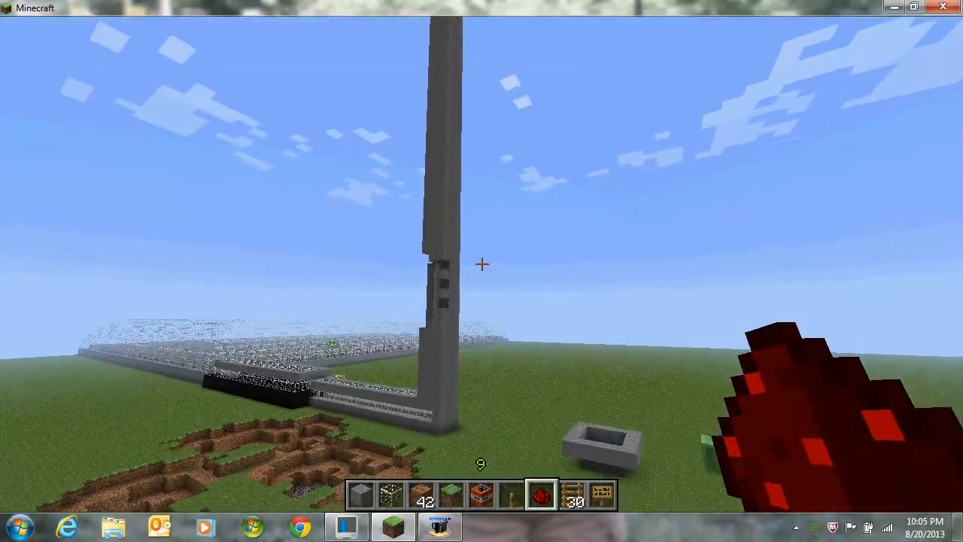
mouse_move(481, 264)
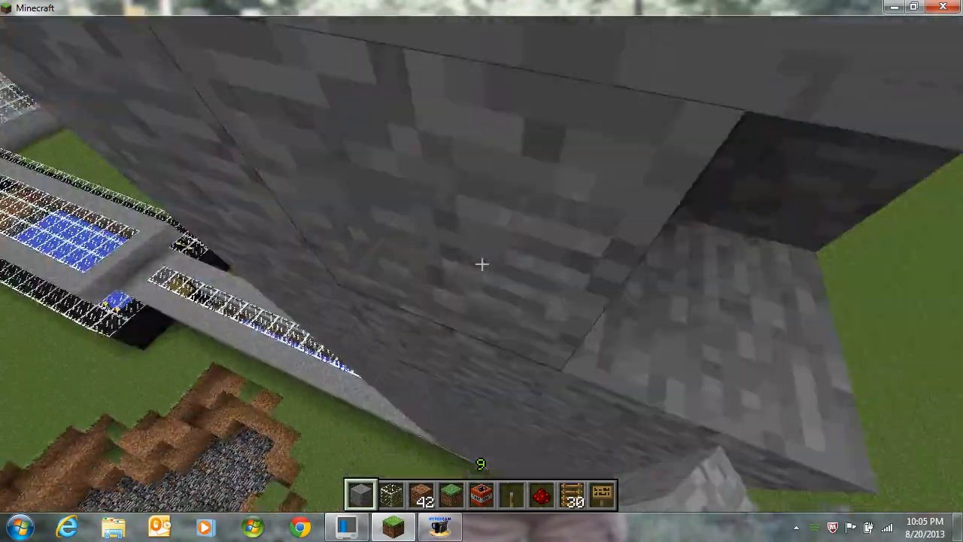
mouse_move(481, 264)
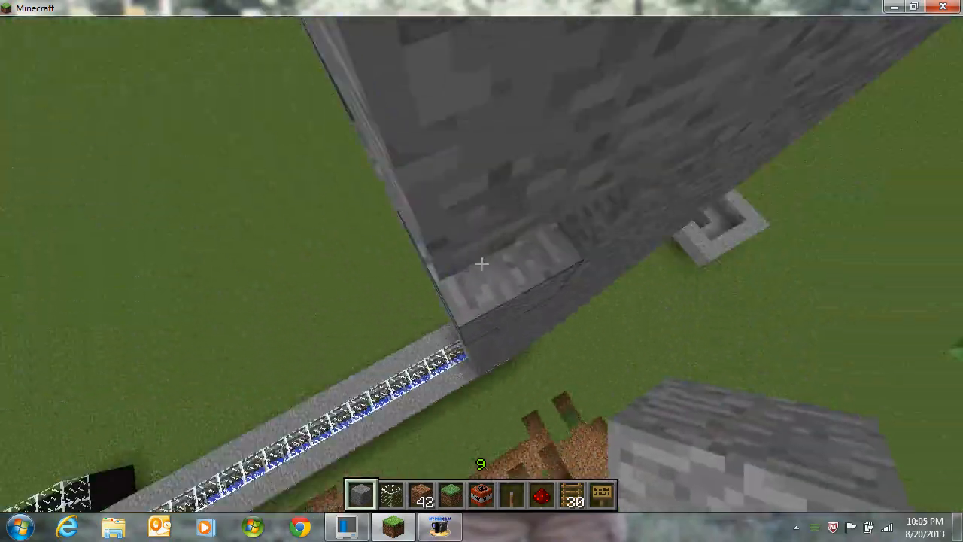
mouse_move(482, 263)
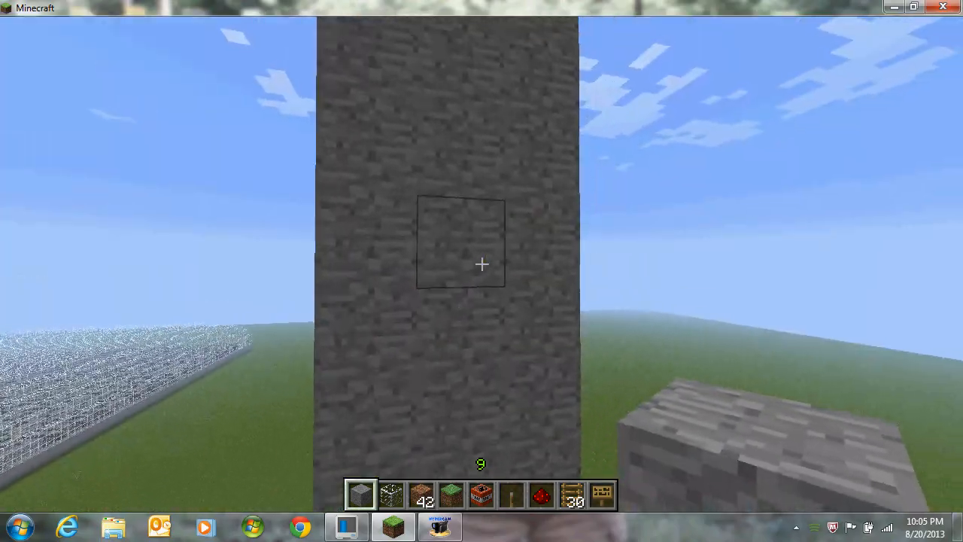
mouse_move(482, 263)
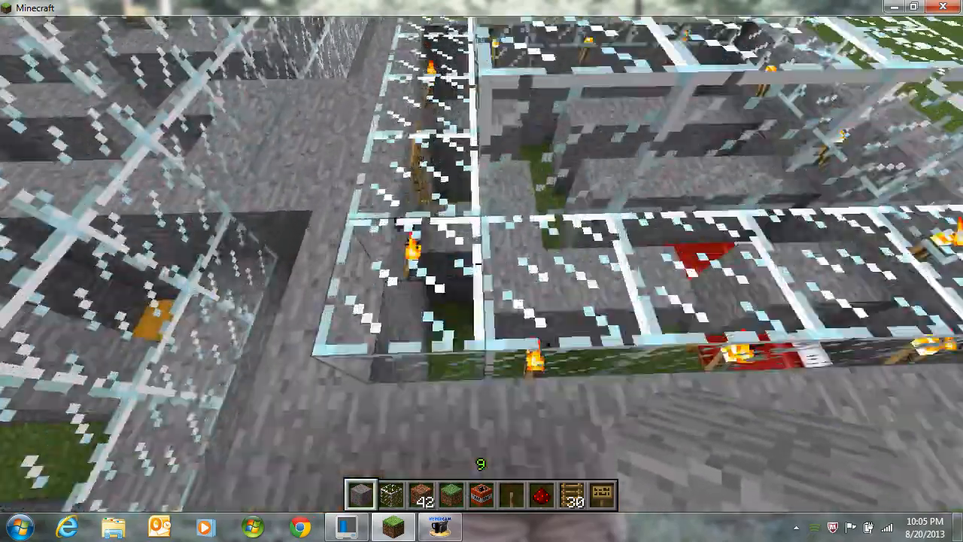
mouse_move(481, 263)
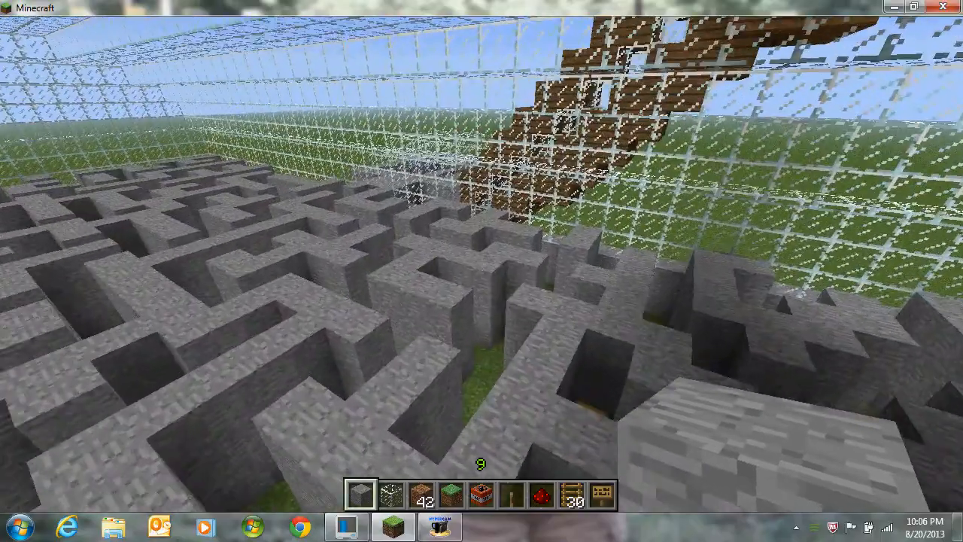
Step: Pause over the glass-roofed maze to show the Game menu
key(Escape)
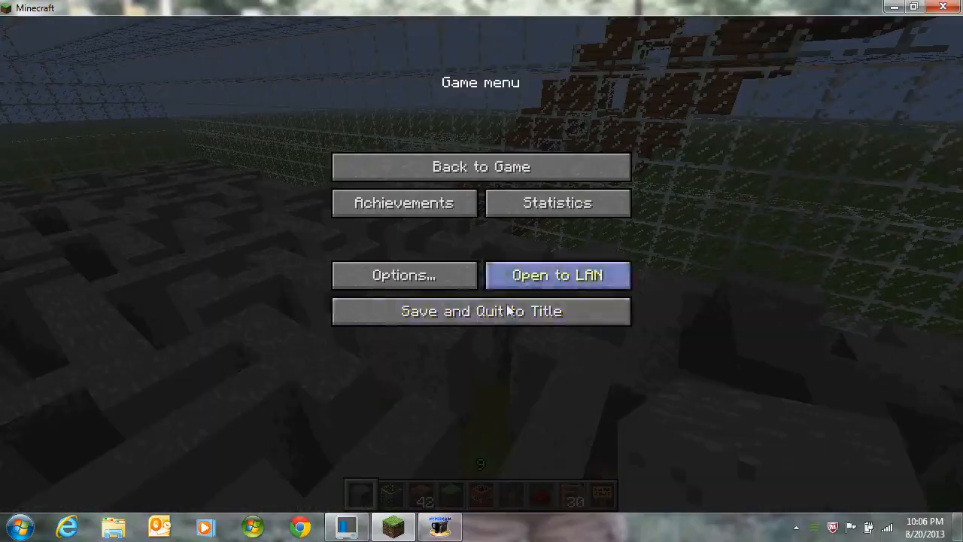
mouse_move(532, 183)
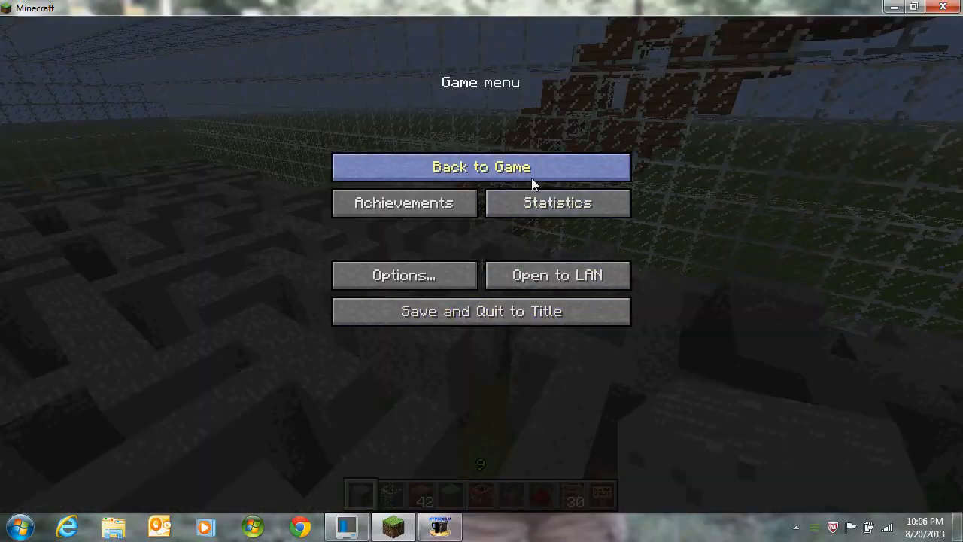
mouse_move(647, 143)
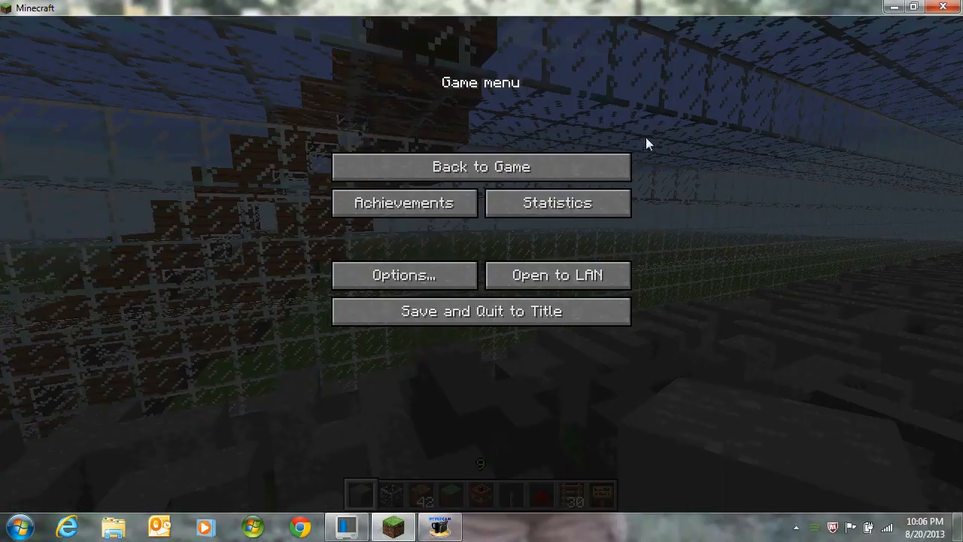